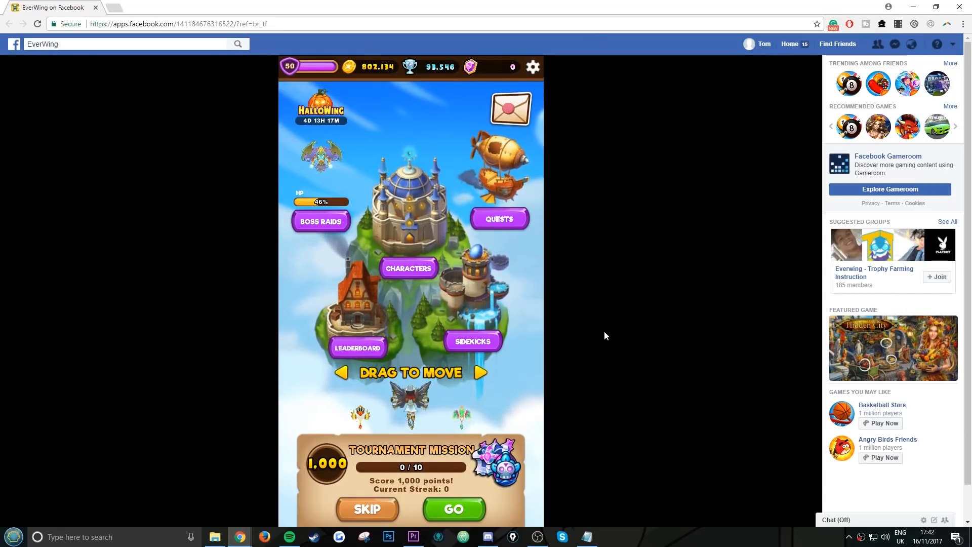
{"action": "mouse_move", "coordinate": [488, 73]}
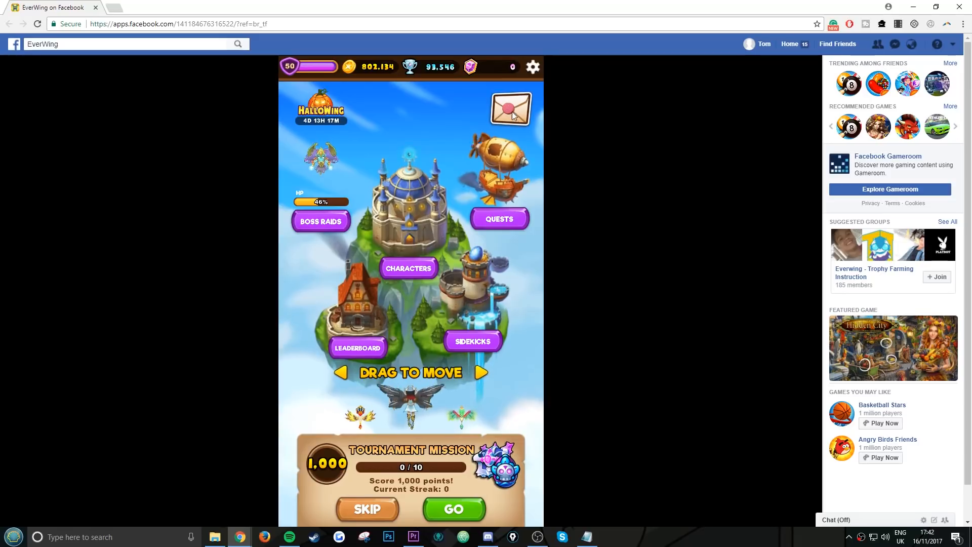
- Check the game's event mailbox and return to the map
{"action": "left_click", "coordinate": [510, 109]}
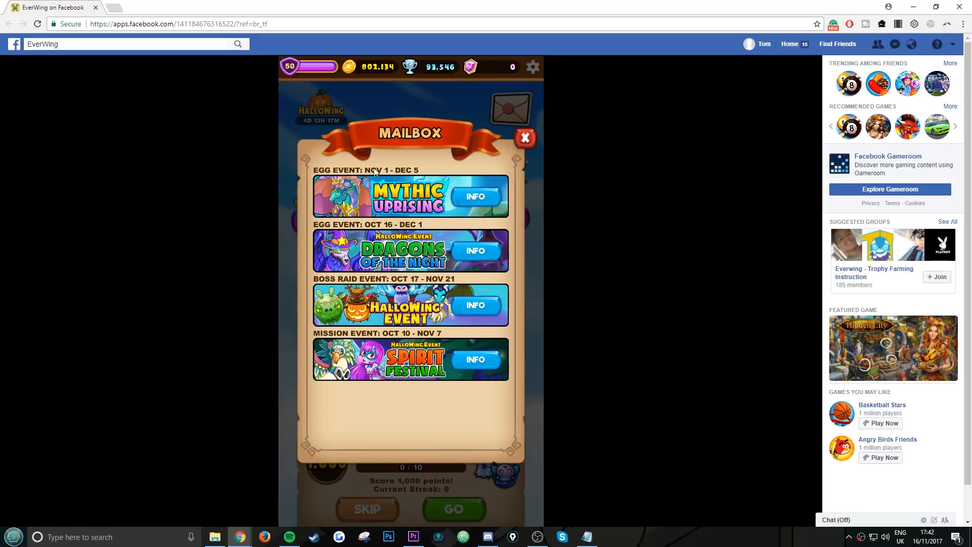
{"action": "left_click", "coordinate": [524, 138]}
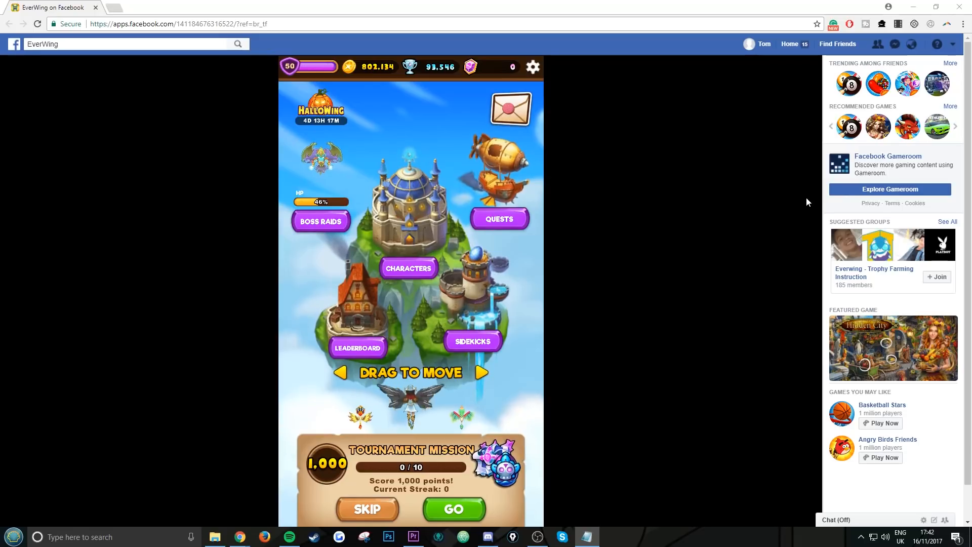
{"action": "mouse_move", "coordinate": [800, 233]}
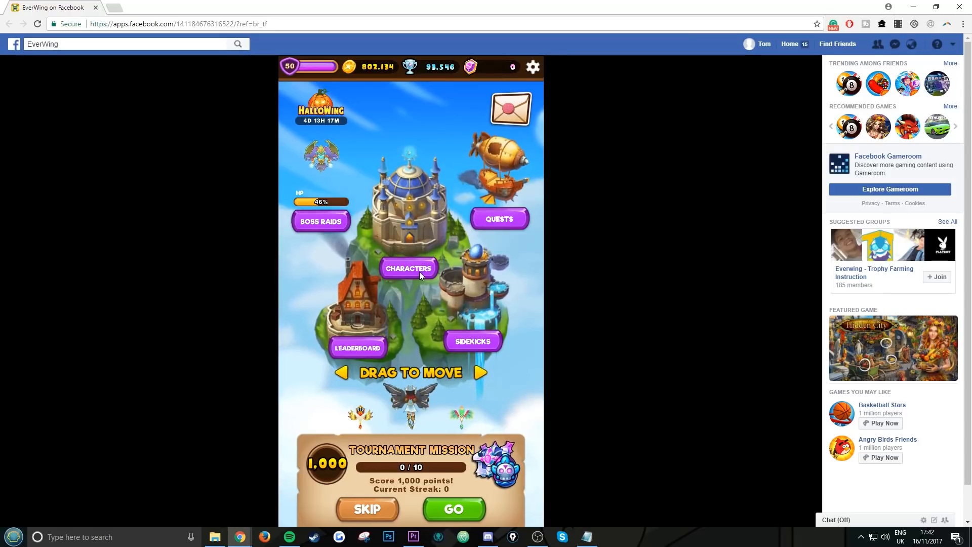
- Equip Alice from the character roster, then browse on to Fiona
{"action": "left_click", "coordinate": [407, 268]}
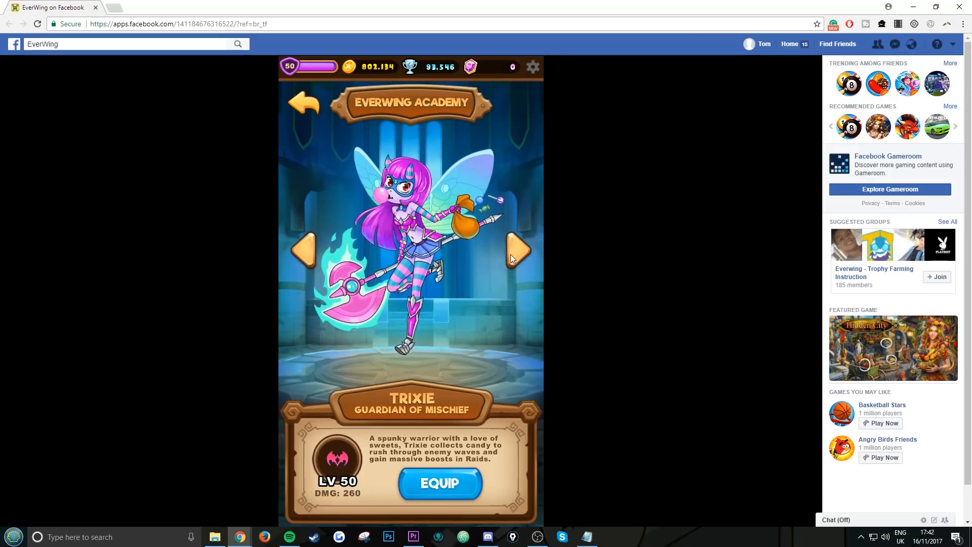
{"action": "left_click", "coordinate": [520, 250]}
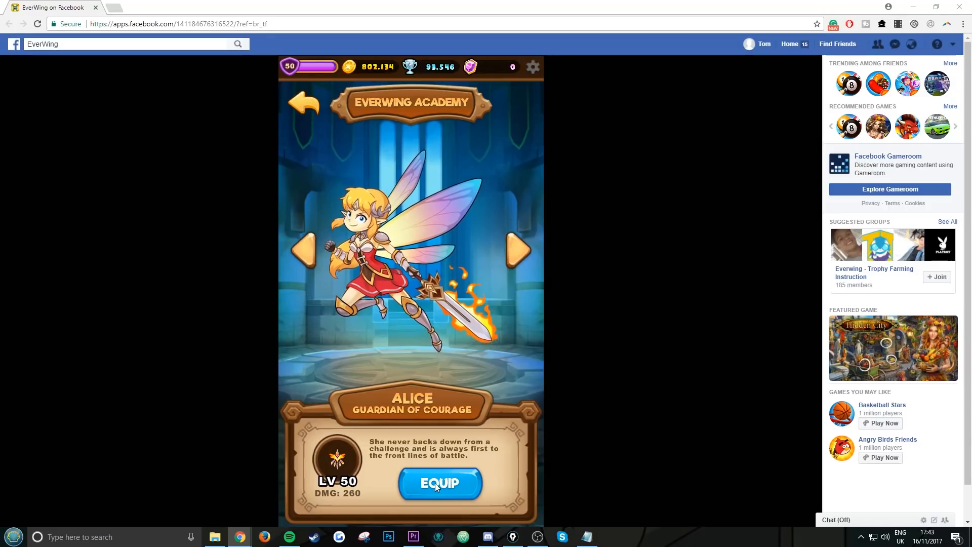
{"action": "left_click", "coordinate": [439, 483]}
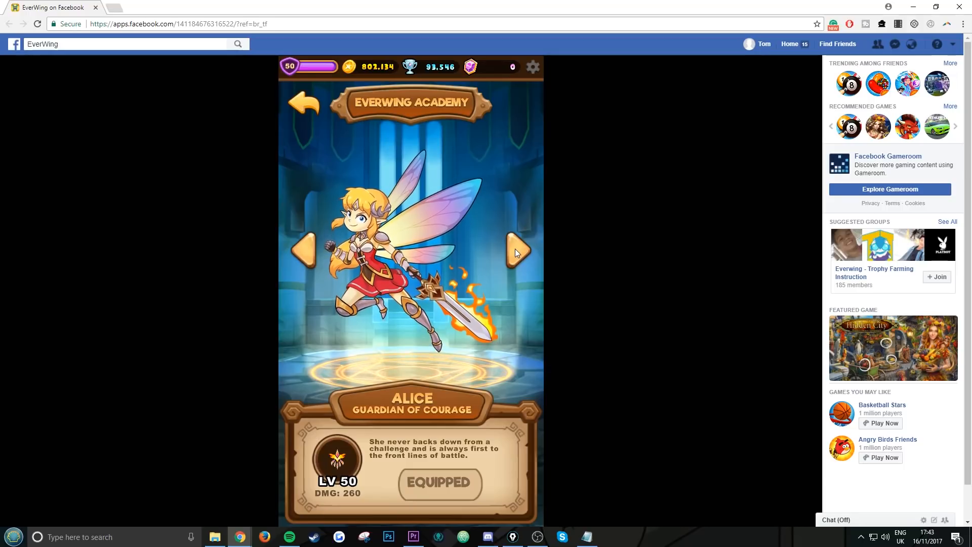
{"action": "left_click", "coordinate": [518, 250]}
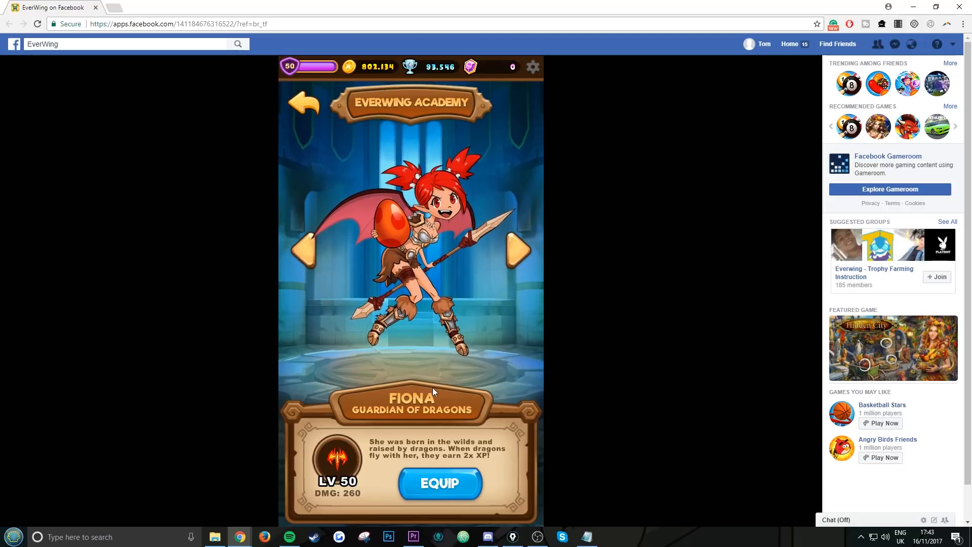
{"action": "mouse_move", "coordinate": [589, 344]}
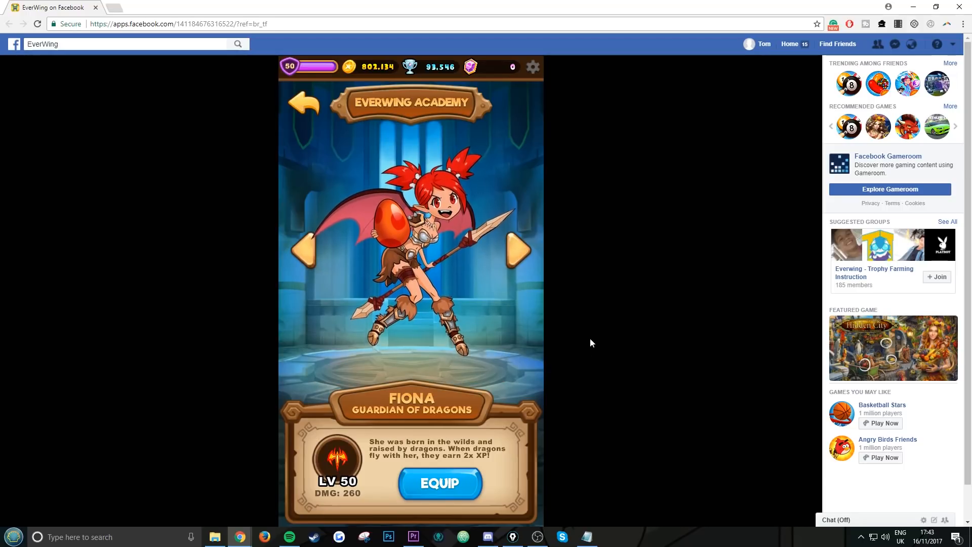
- Inspect the game page to open Chrome DevTools beside it
{"action": "right_click", "coordinate": [590, 344]}
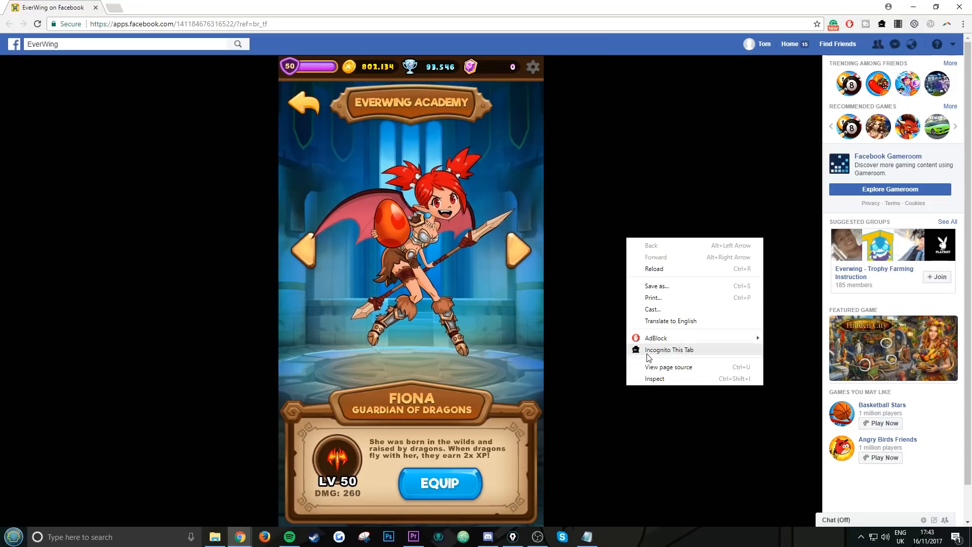
{"action": "left_click", "coordinate": [655, 378]}
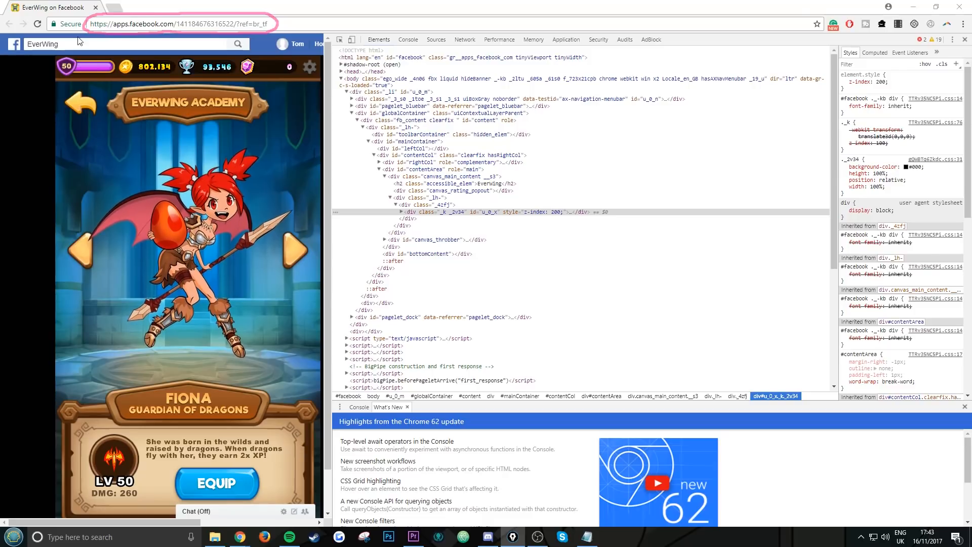
{"action": "mouse_move", "coordinate": [144, 78]}
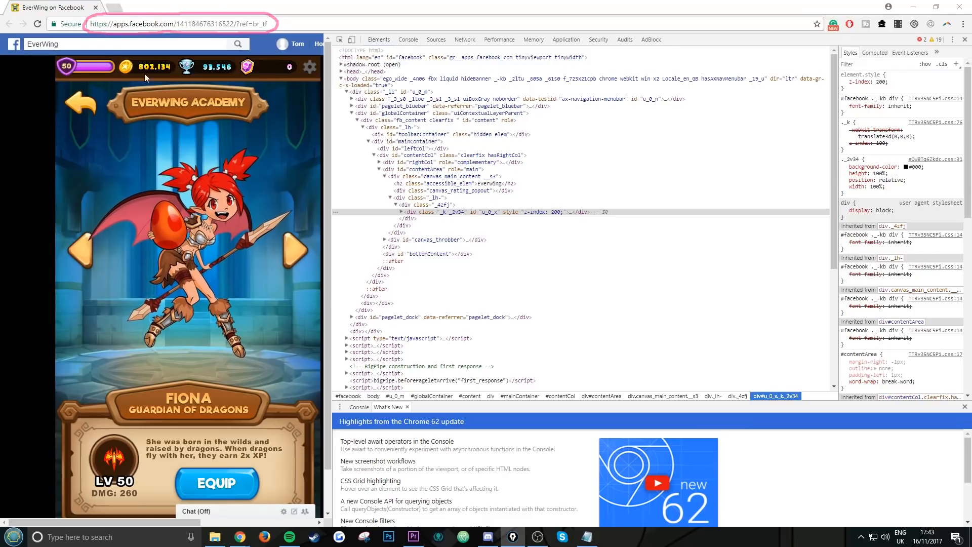
{"action": "mouse_move", "coordinate": [381, 53]}
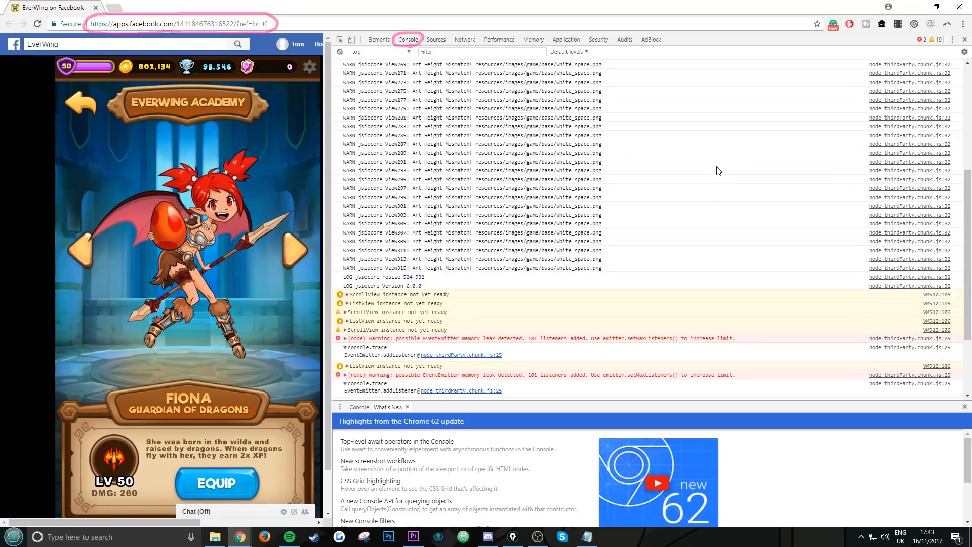
- Search the console log for VM and jump to the VM512:106 source of the ListView warning
{"action": "key", "text": "Ctrl+f"}
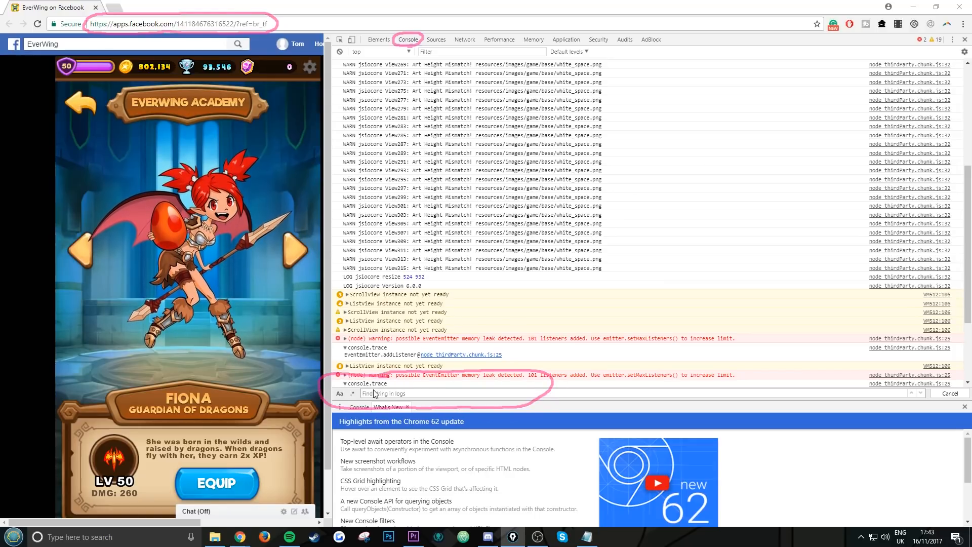
{"action": "type", "text": "v"}
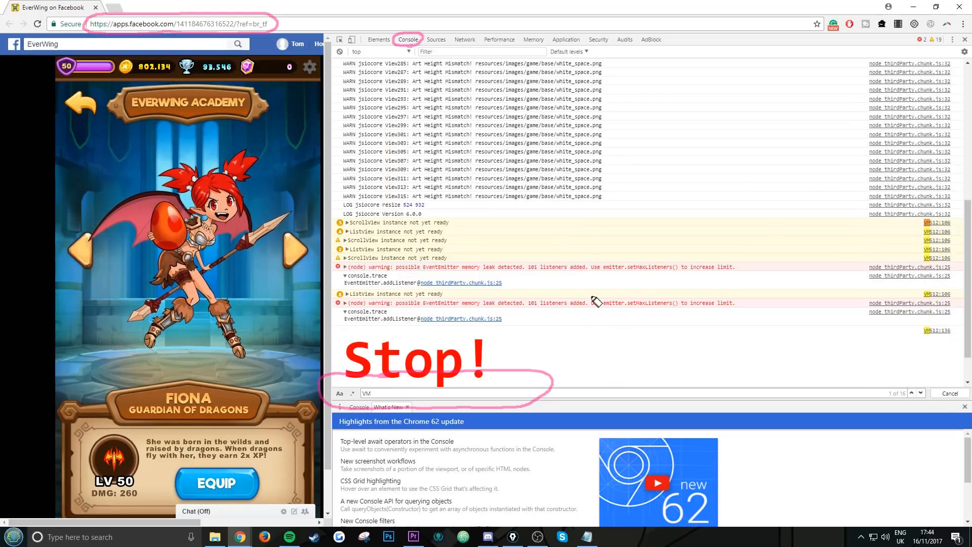
{"action": "left_click_drag", "start_coordinate": [598, 316], "coordinate": [648, 351]}
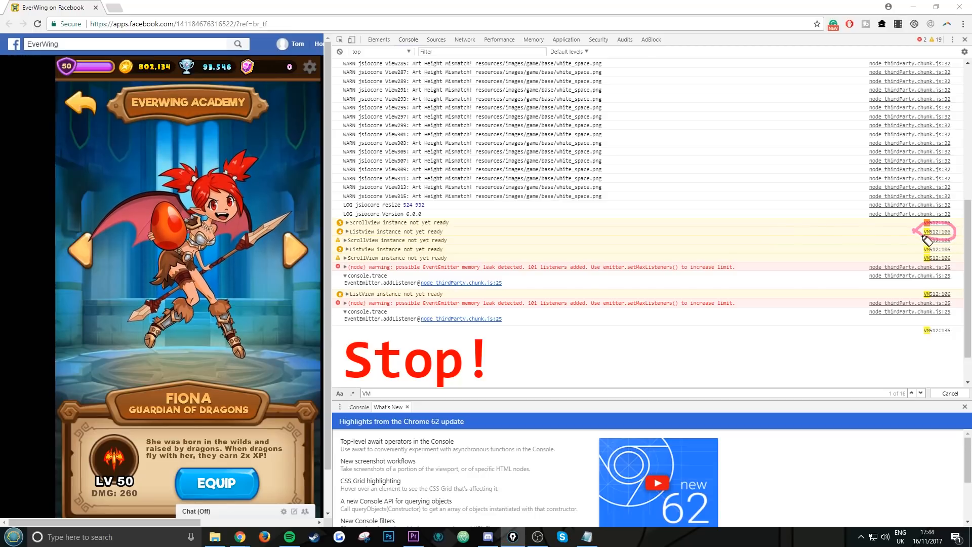
{"action": "left_click", "coordinate": [436, 39]}
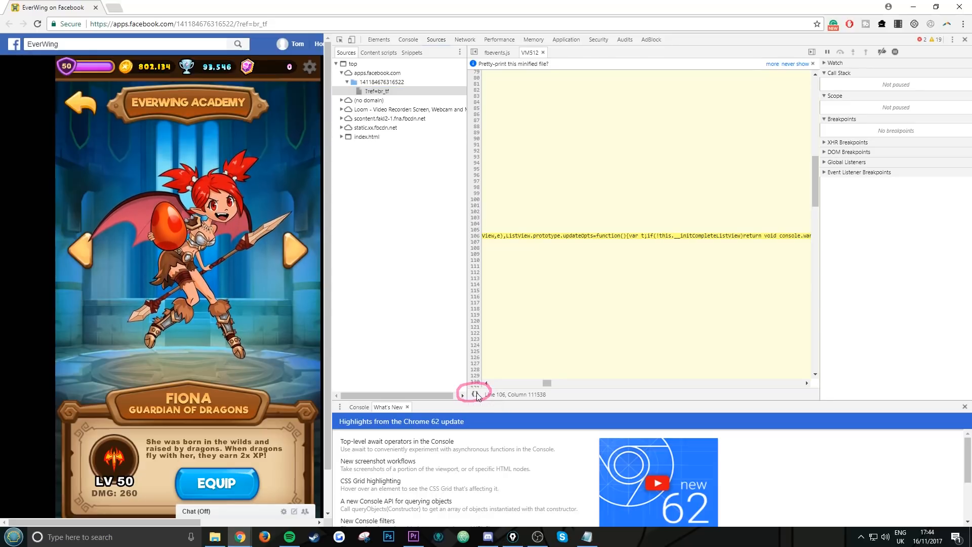
- Pretty-print the minified VM512 script into readable code
{"action": "left_click", "coordinate": [474, 394]}
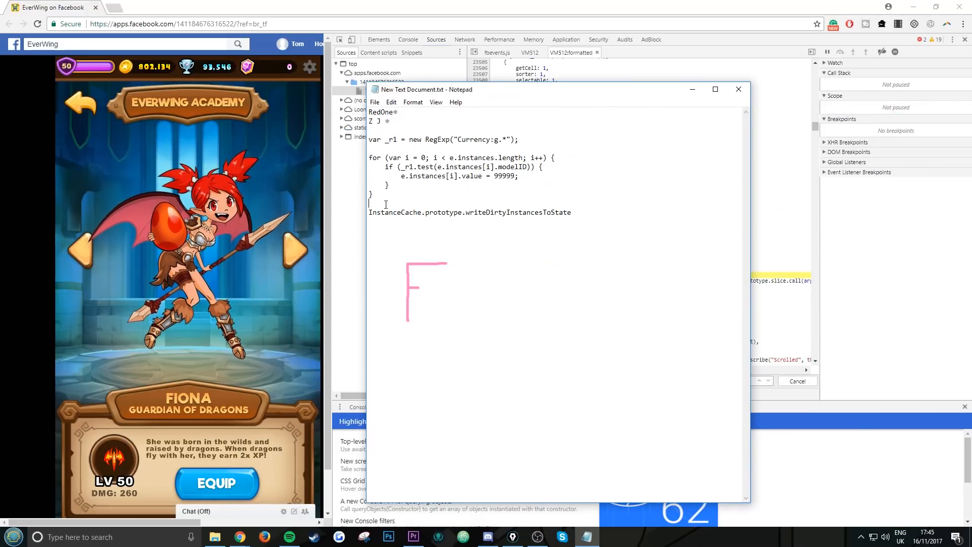
- Label the notes 'BP:' and copy InstanceCache.prototype.writeDirtyInstancesToState from them
{"action": "type", "text": "B"}
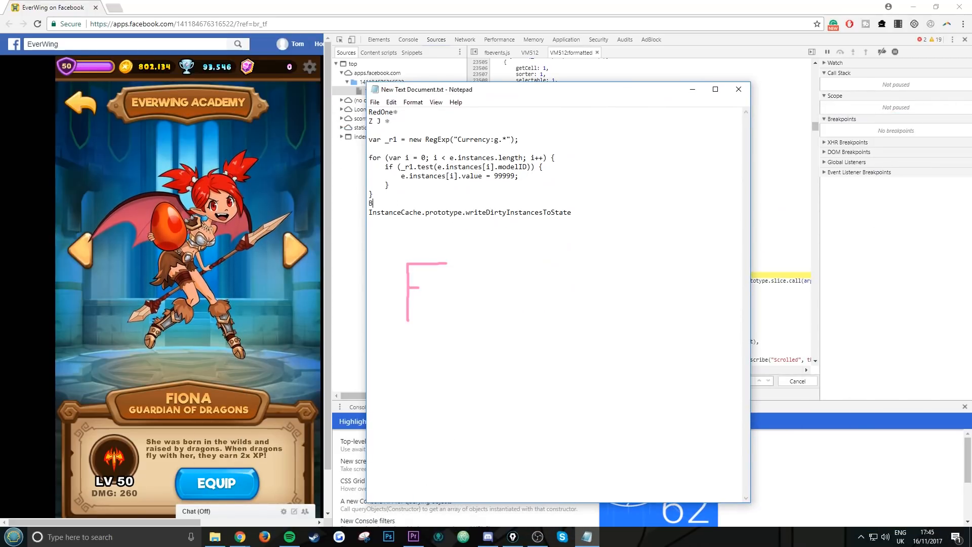
{"action": "type", "text": "P:"}
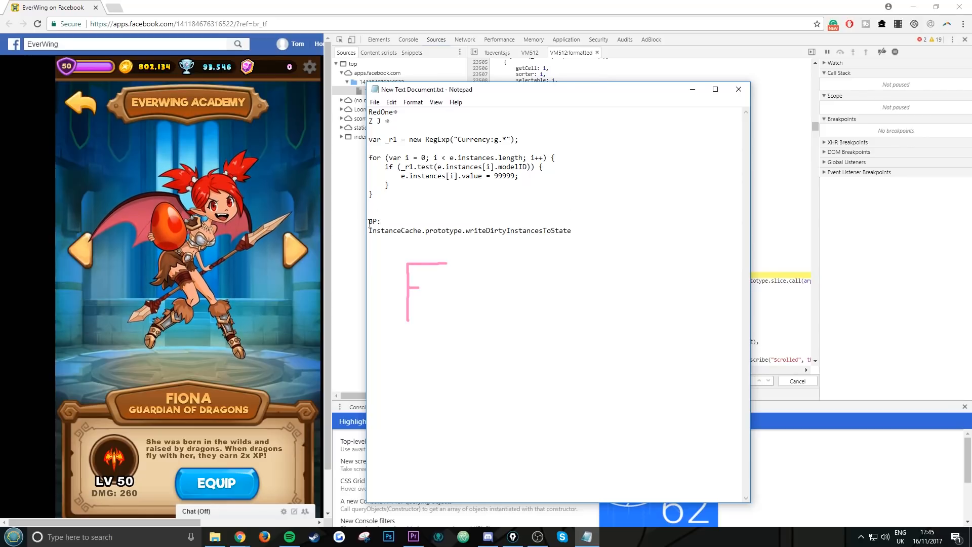
{"action": "double_click", "coordinate": [370, 230]}
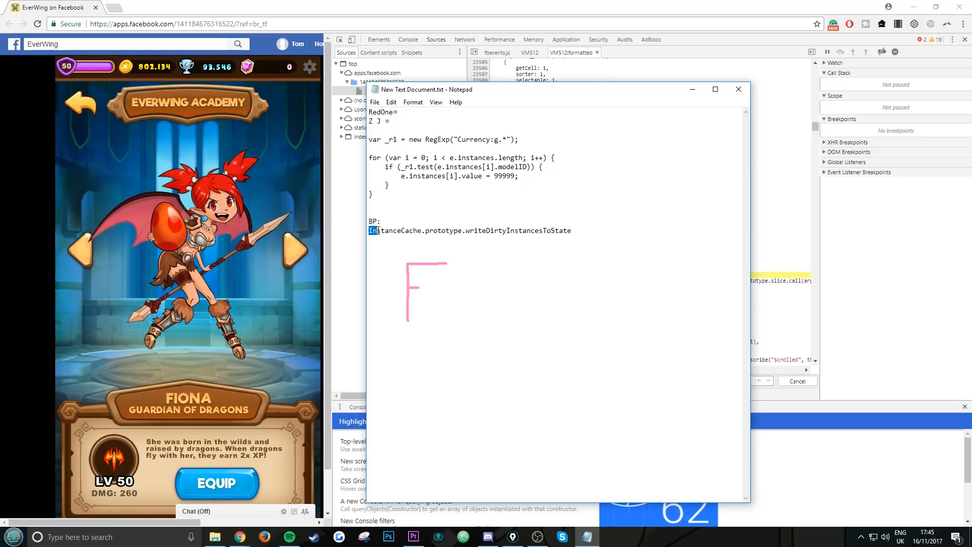
{"action": "left_click_drag", "start_coordinate": [368, 230], "coordinate": [501, 230]}
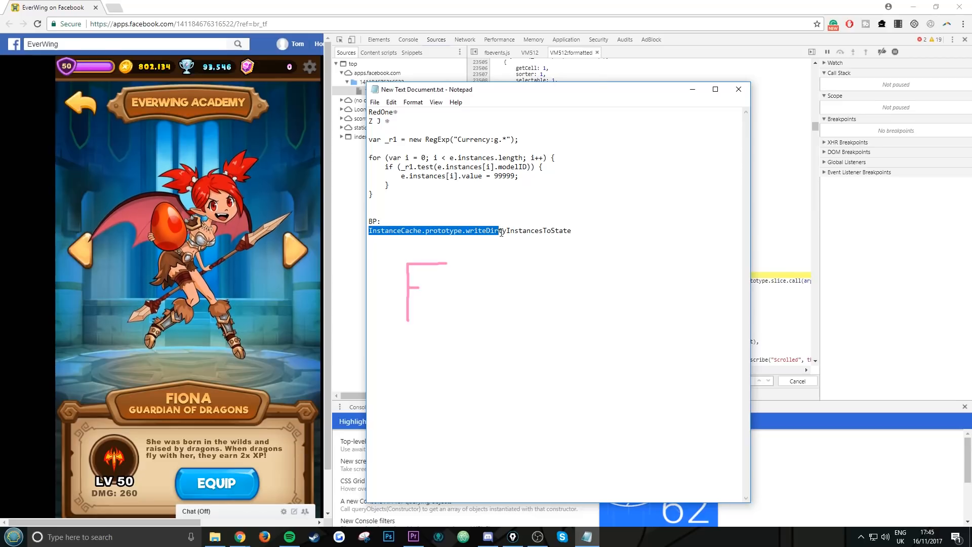
{"action": "left_click_drag", "start_coordinate": [498, 229], "coordinate": [570, 230]}
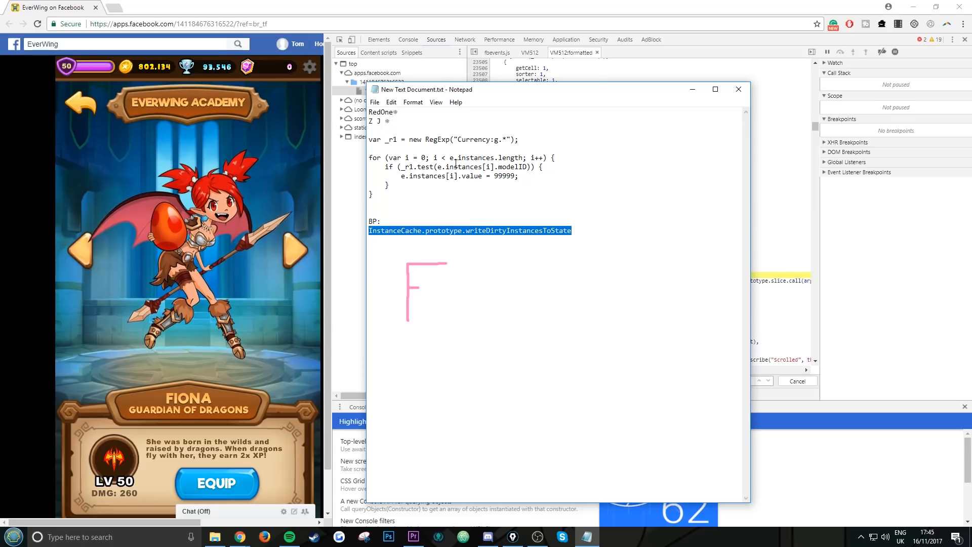
{"action": "key", "text": "ctrl+a"}
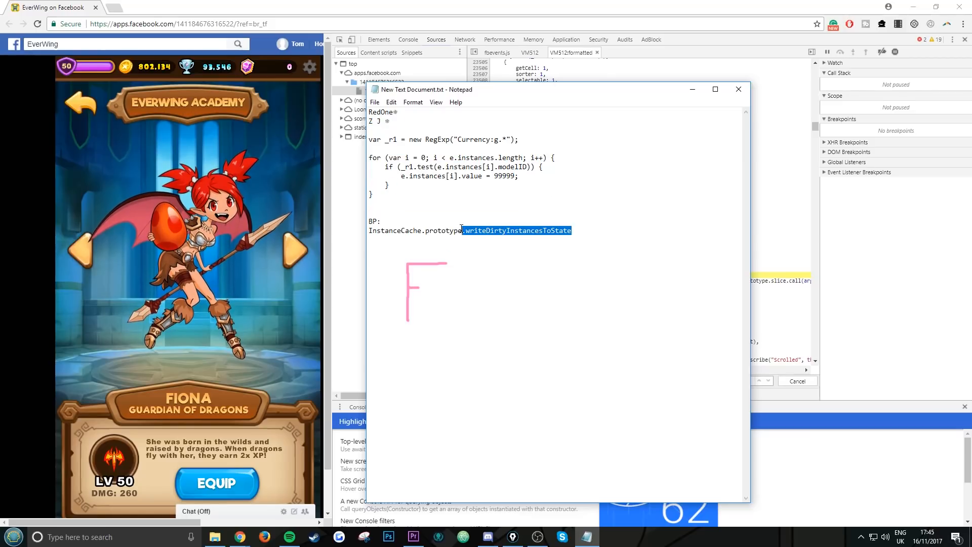
{"action": "right_click", "coordinate": [469, 230]}
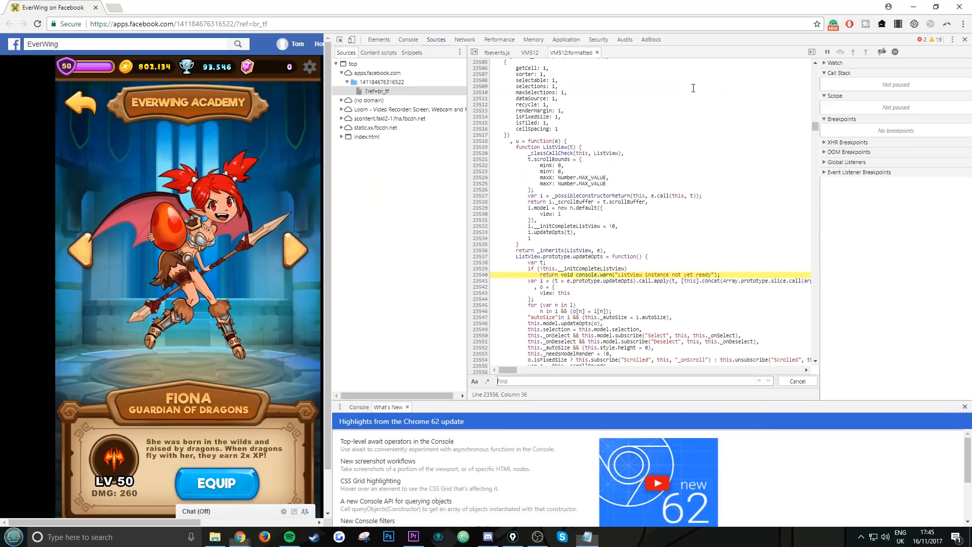
- Locate writeDirtyInstancesToState in the source and set a breakpoint on line 81756
{"action": "right_click", "coordinate": [499, 381]}
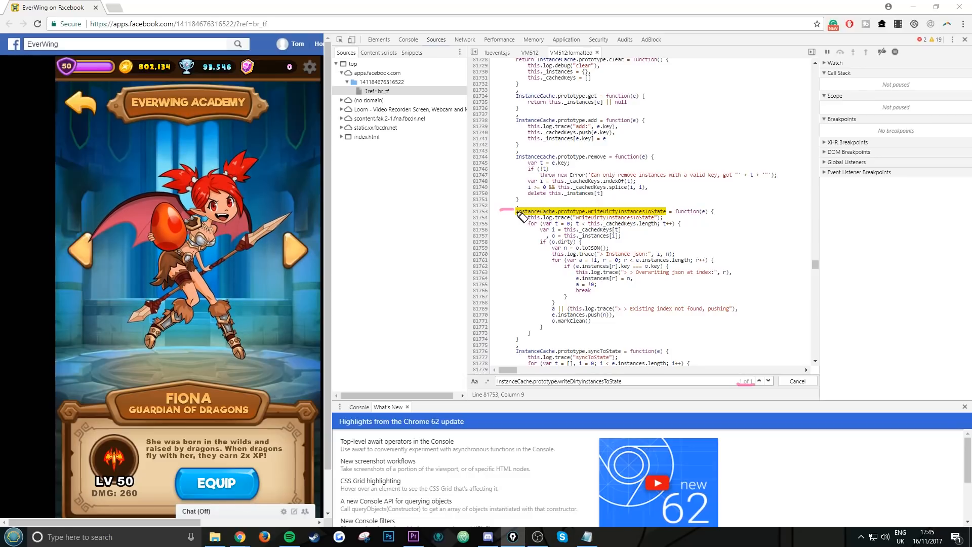
{"action": "mouse_move", "coordinate": [666, 220]}
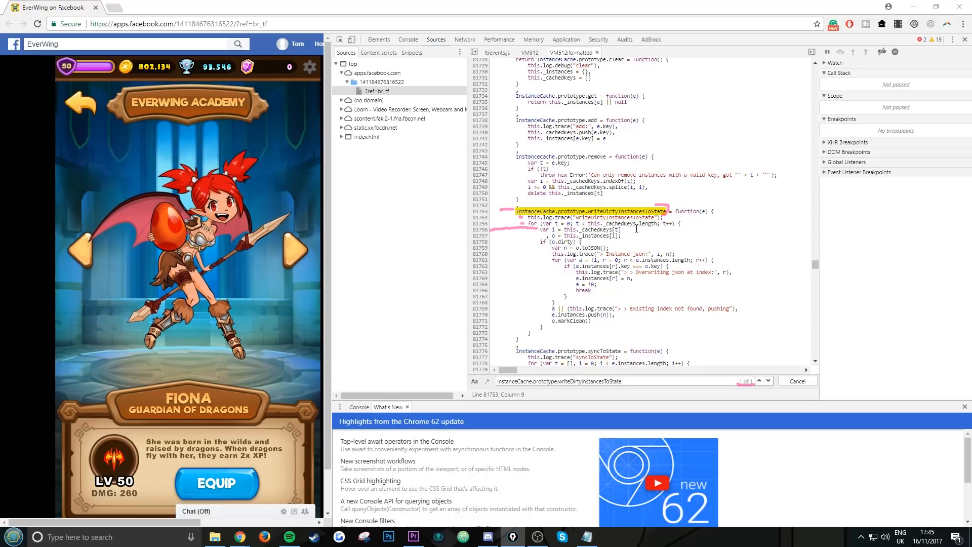
{"action": "mouse_move", "coordinate": [522, 237]}
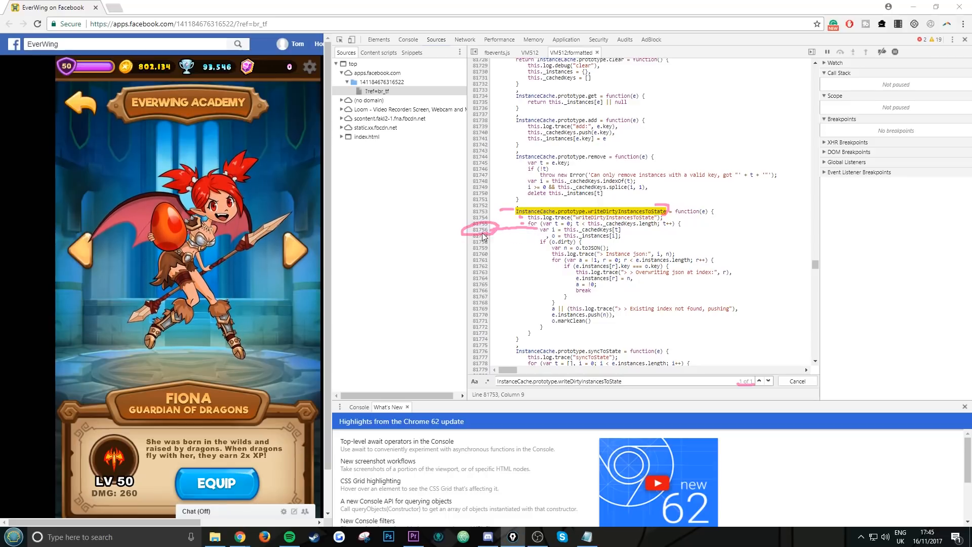
{"action": "left_click", "coordinate": [479, 230]}
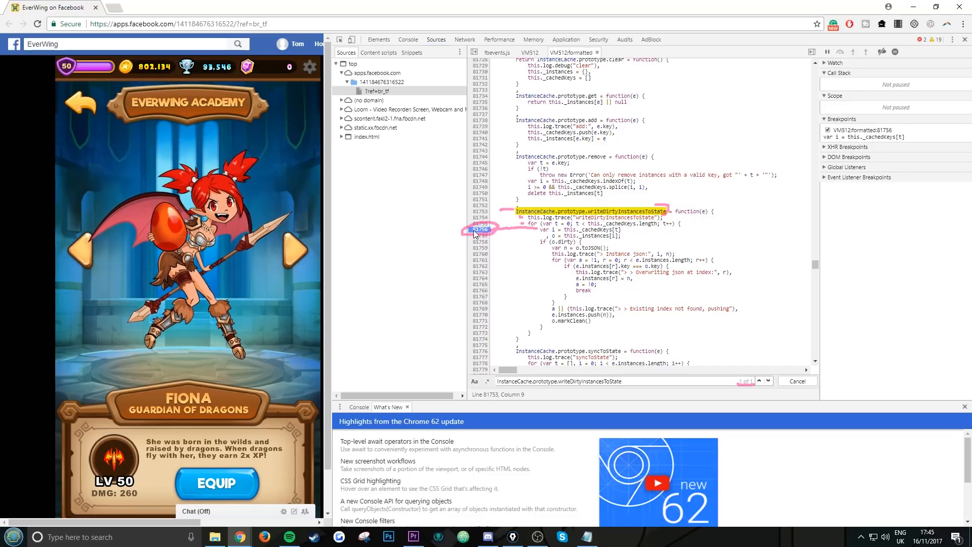
{"action": "mouse_move", "coordinate": [483, 305]}
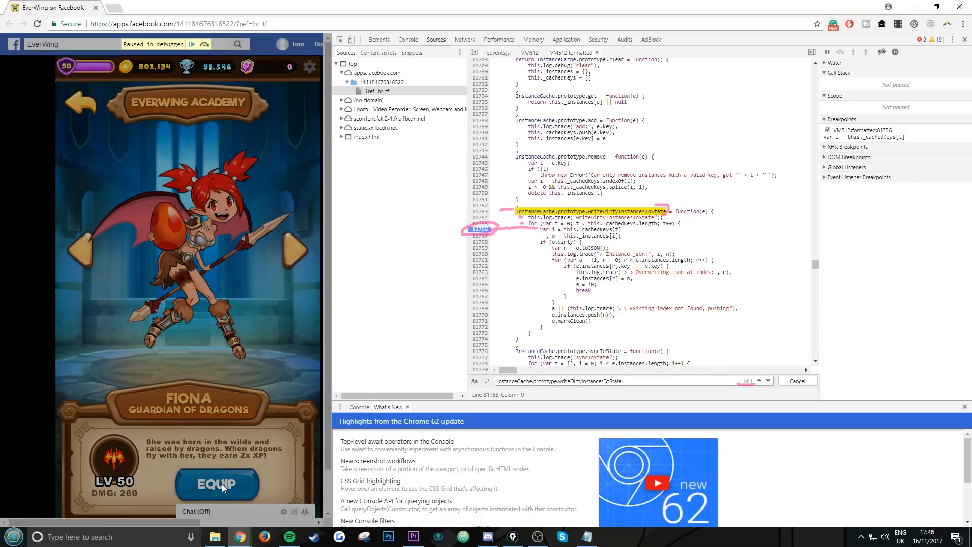
- Equip Fiona to pause at the breakpoint, then clear the console
{"action": "left_click", "coordinate": [854, 52]}
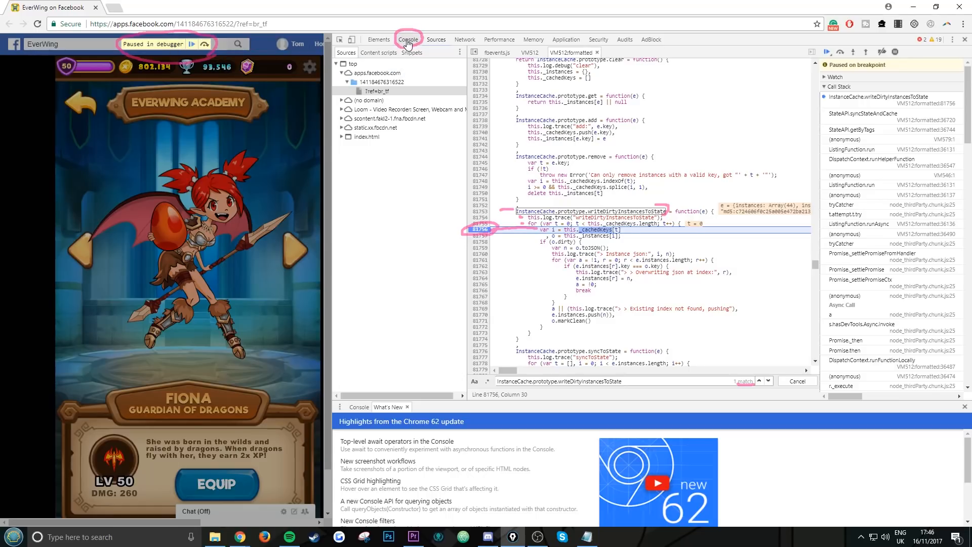
{"action": "left_click", "coordinate": [406, 39]}
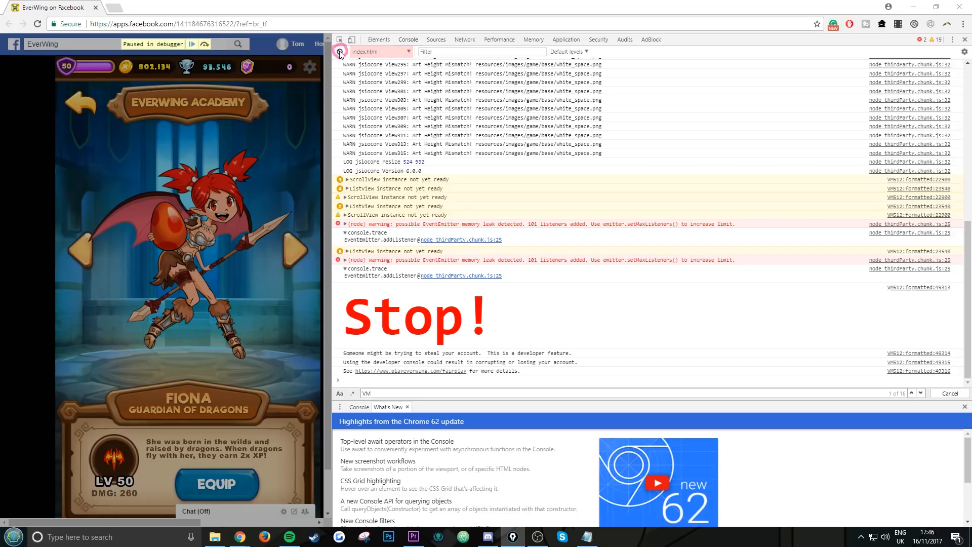
{"action": "left_click", "coordinate": [339, 52]}
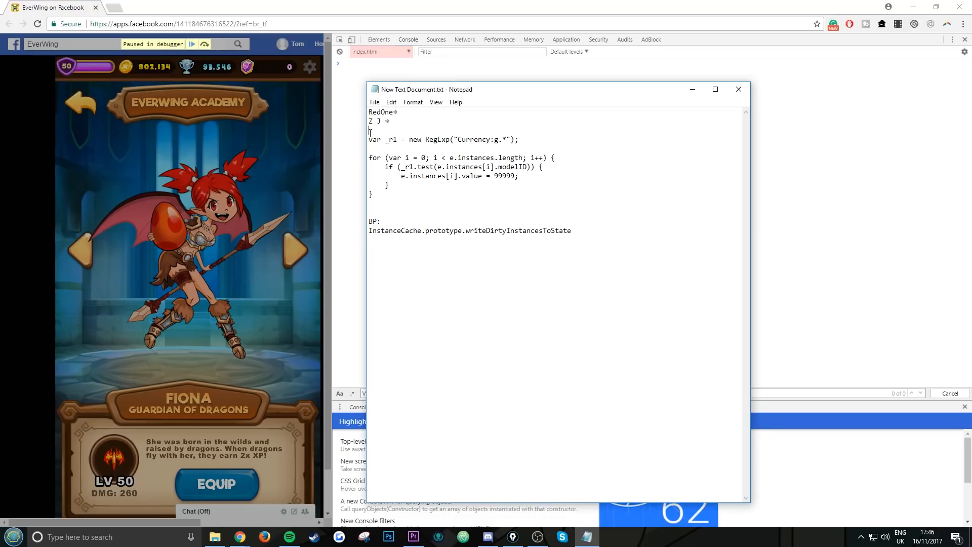
- Head the currency code with 'SCRIPT:' and select it for copying
{"action": "type", "text": "SCRI"}
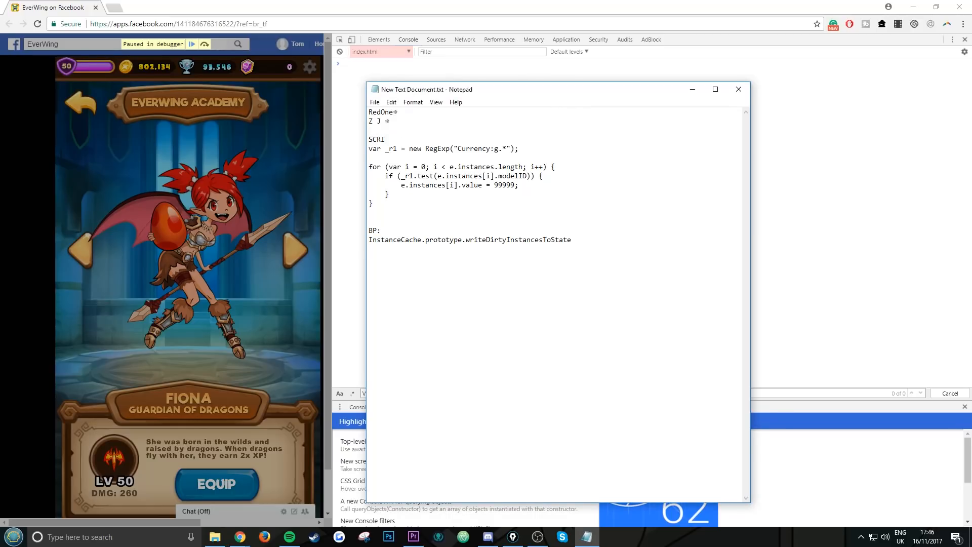
{"action": "type", "text": "PT:"}
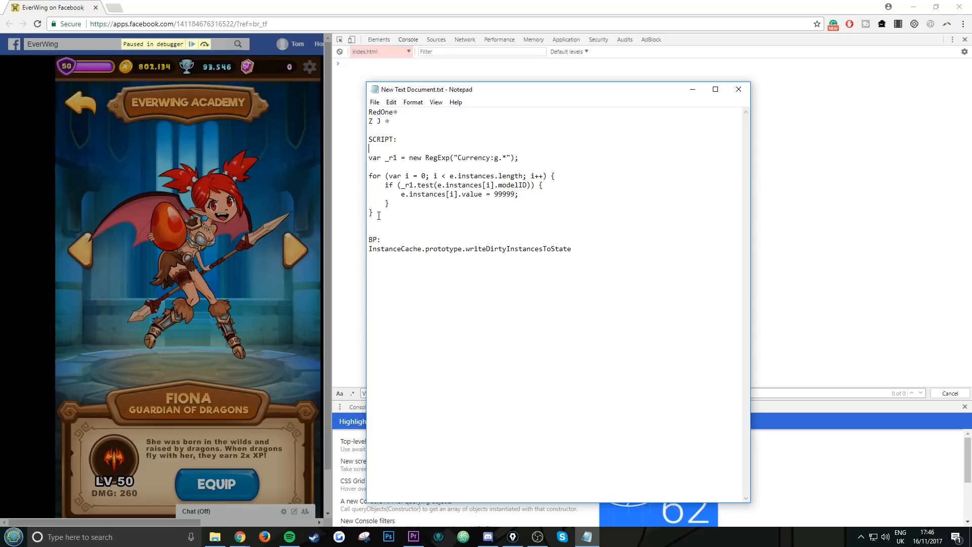
{"action": "left_click_drag", "start_coordinate": [368, 158], "coordinate": [371, 214]}
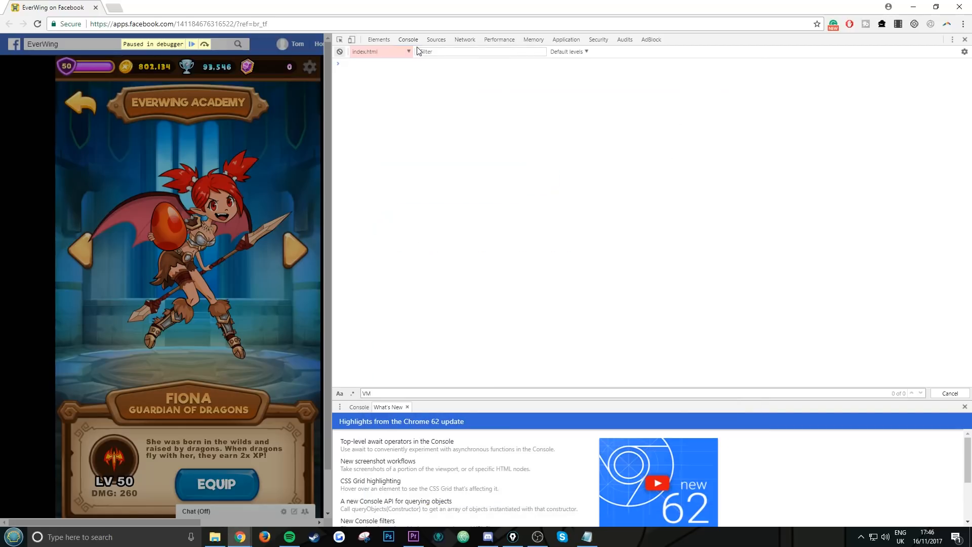
- Run the pasted currency script in the paused console, returning 99999
{"action": "left_click", "coordinate": [366, 63]}
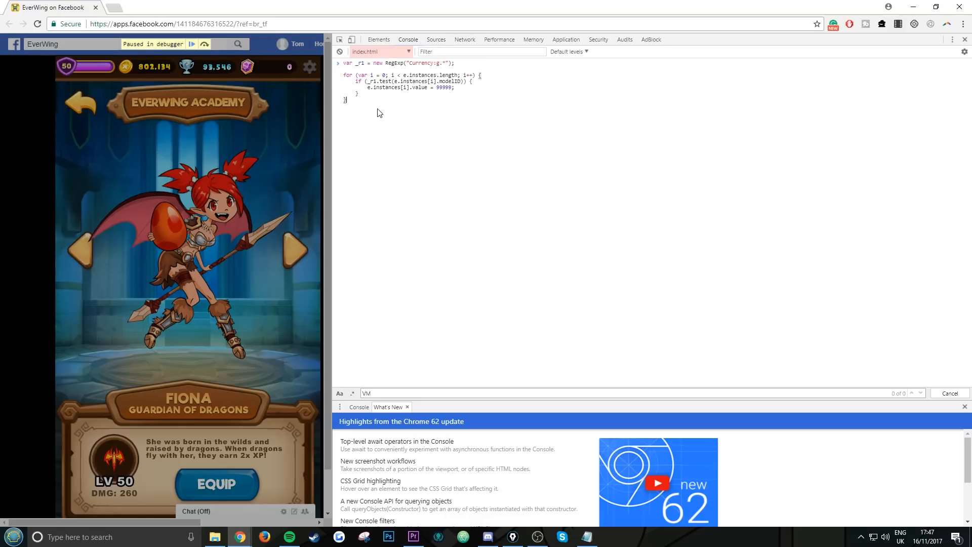
{"action": "key", "text": "Enter"}
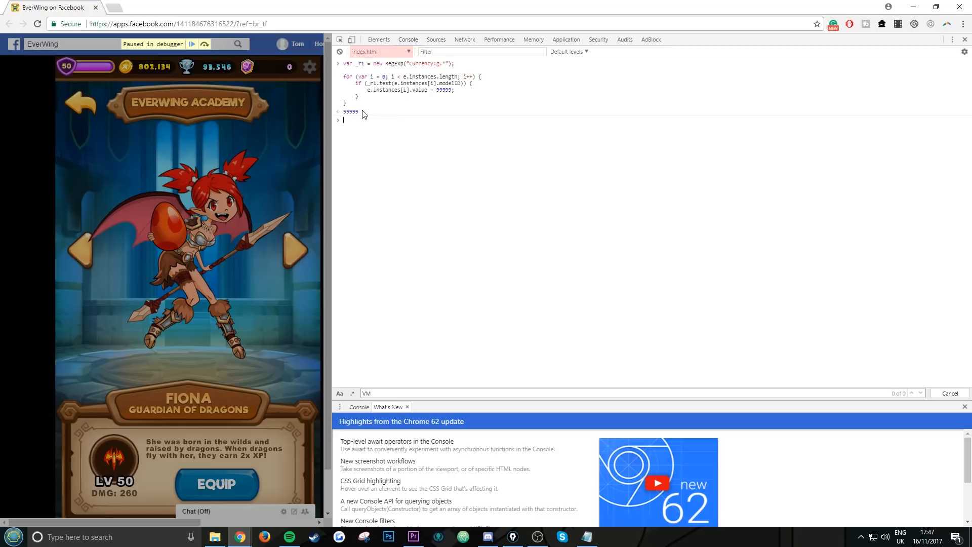
{"action": "double_click", "coordinate": [352, 111]}
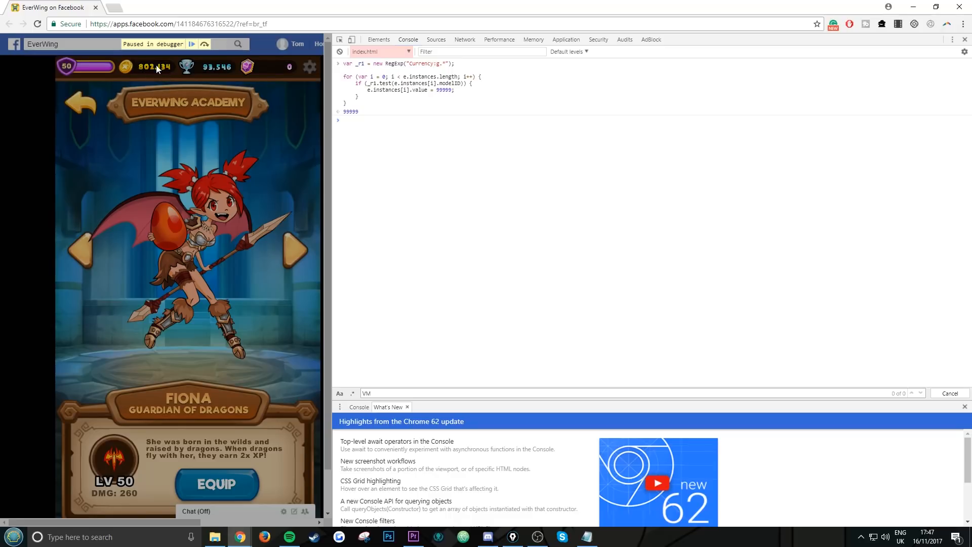
{"action": "mouse_move", "coordinate": [437, 39]}
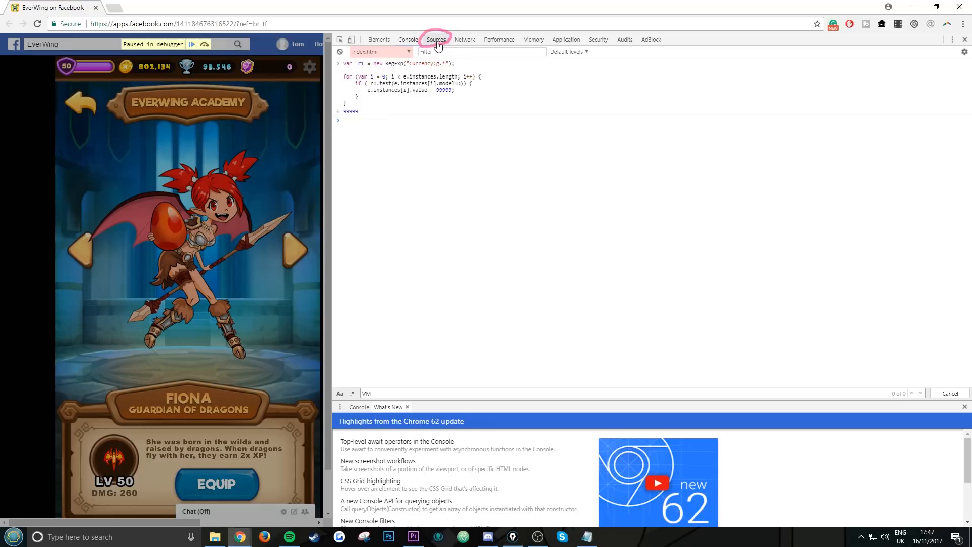
- Return to Sources and resume execution so the gem counter reads 99,999
{"action": "left_click", "coordinate": [435, 40]}
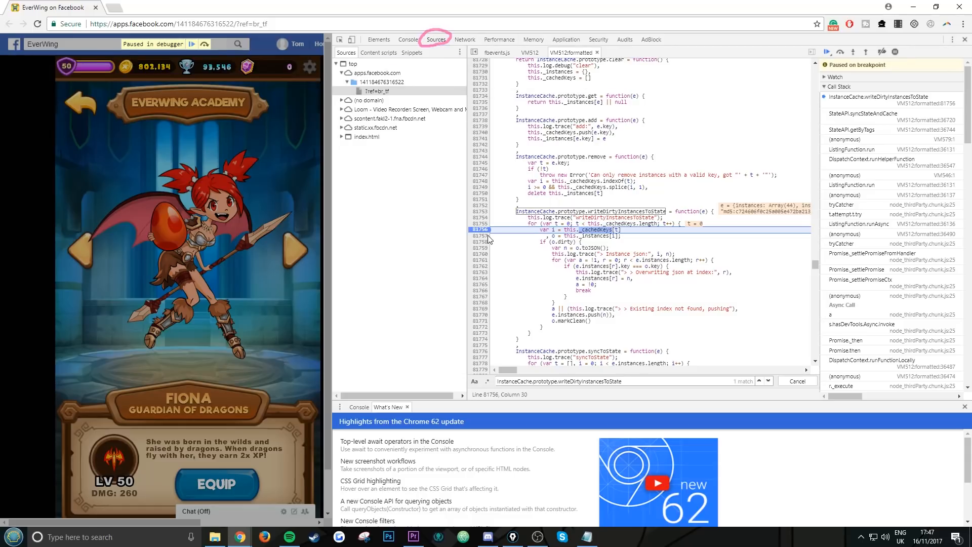
{"action": "mouse_move", "coordinate": [407, 265]}
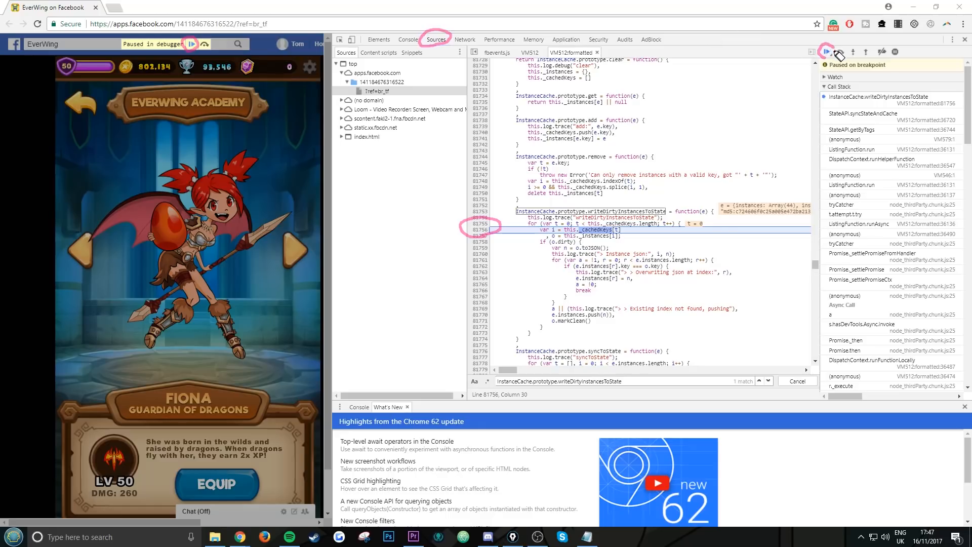
{"action": "mouse_move", "coordinate": [793, 87]}
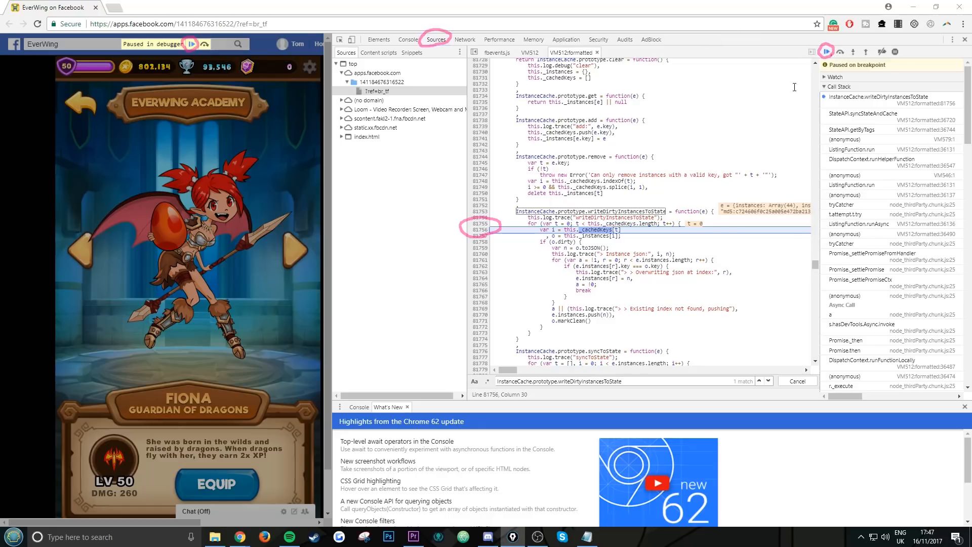
{"action": "left_click", "coordinate": [825, 51]}
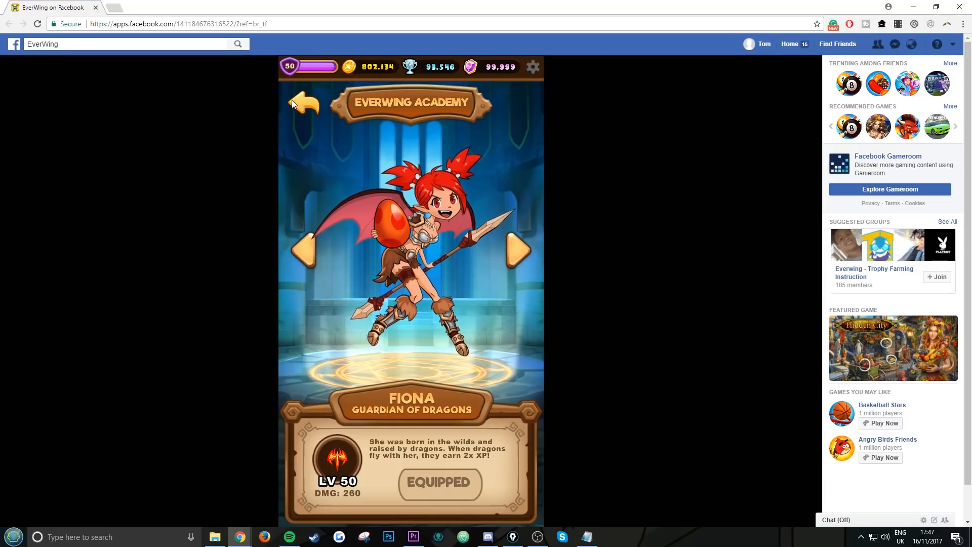
- Return from the Academy to the main map and view the Adventure Guild quests, gems at 99,999
{"action": "left_click", "coordinate": [303, 103]}
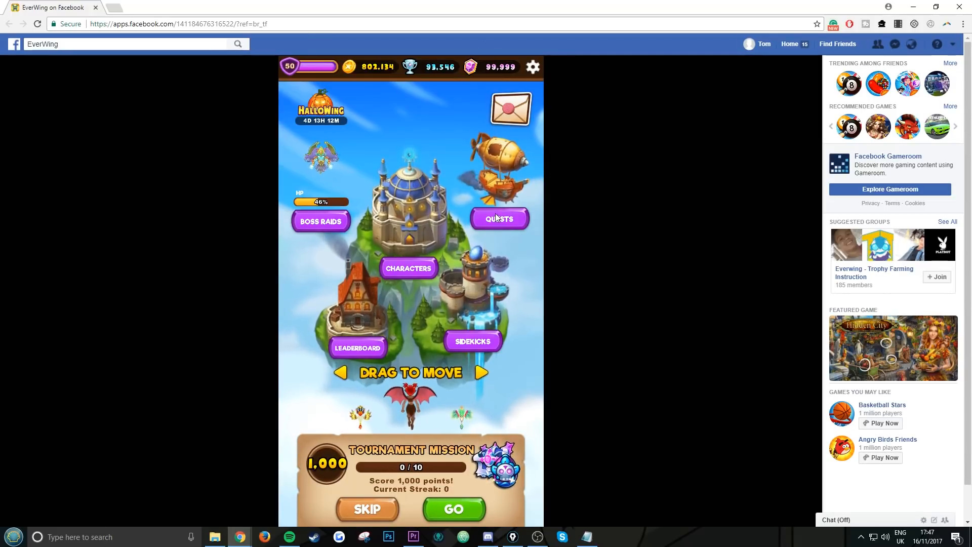
{"action": "left_click", "coordinate": [499, 219]}
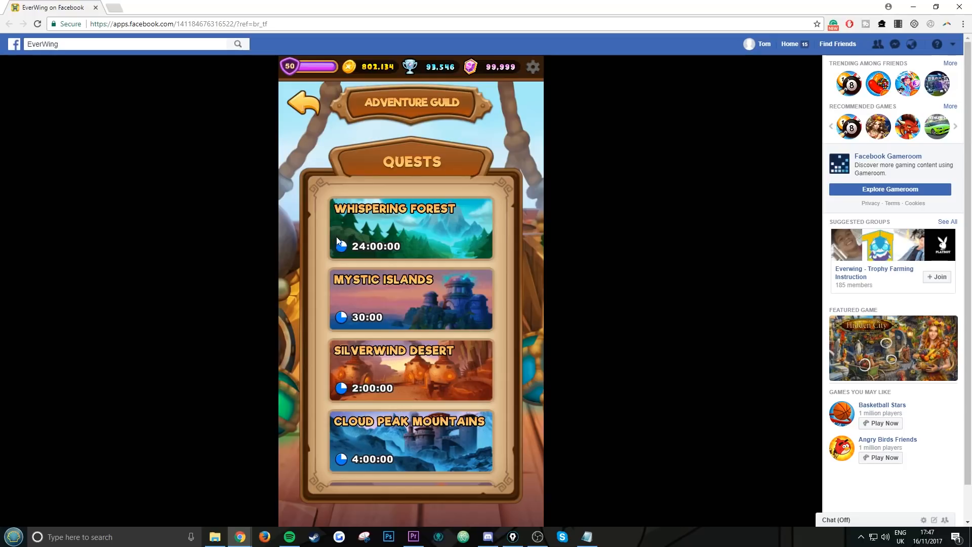
{"action": "mouse_move", "coordinate": [362, 140]}
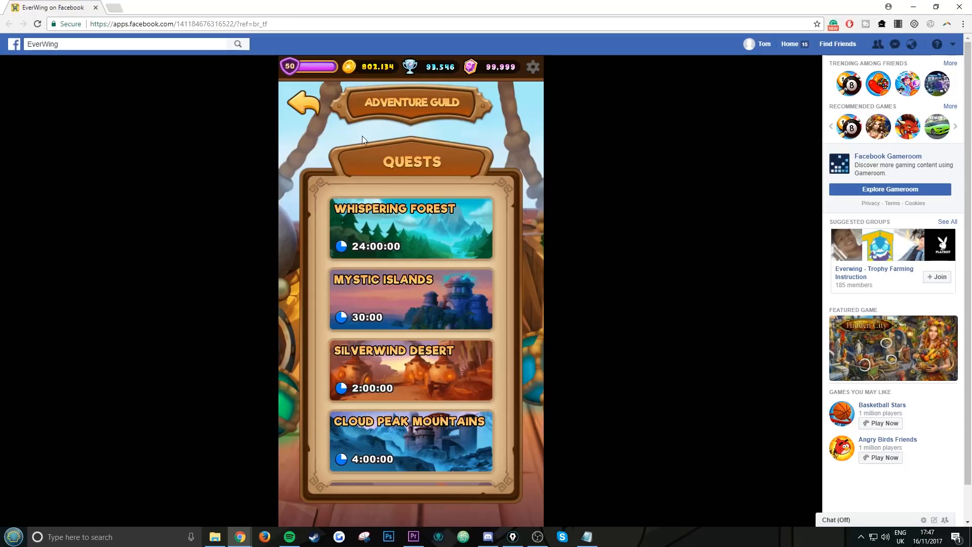